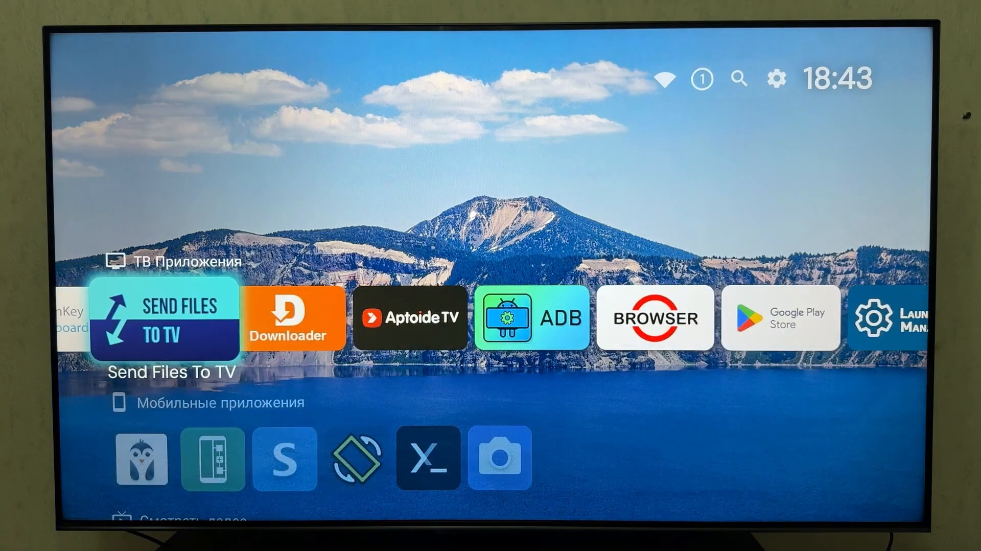
Launch Google Play Store from the TV Apps row of the launcher
{"action": "scroll", "scroll_direction": "right", "scroll_amount": 3}
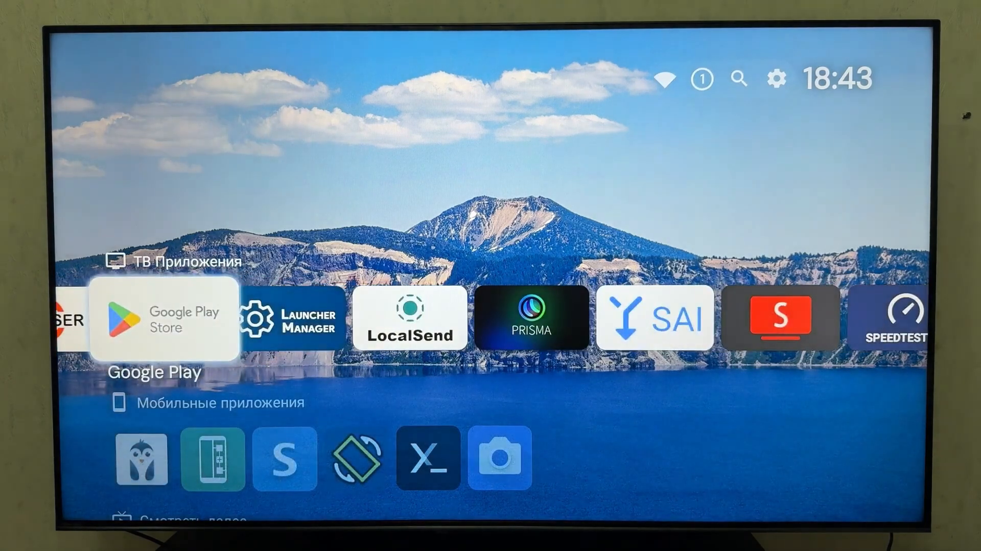
{"action": "left_click", "coordinate": [163, 317]}
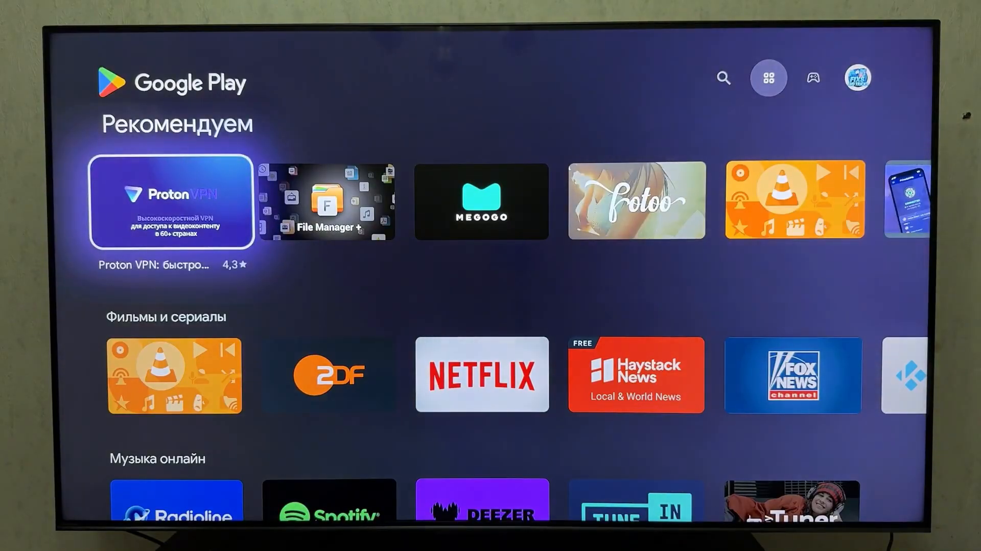
Search Play Store for 'amn' and open the AmneziaWG app page from the results
{"action": "left_click", "coordinate": [723, 78]}
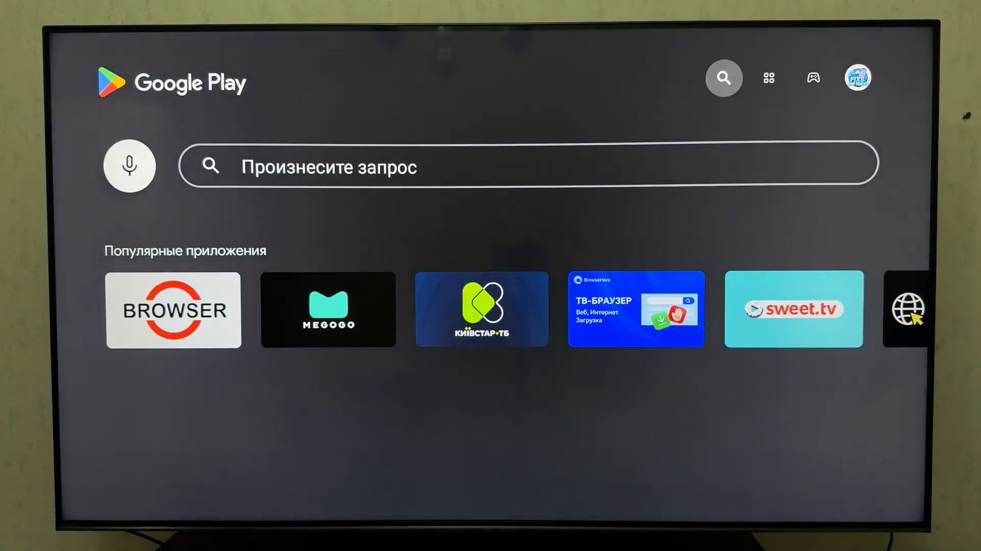
{"action": "type", "text": "q"}
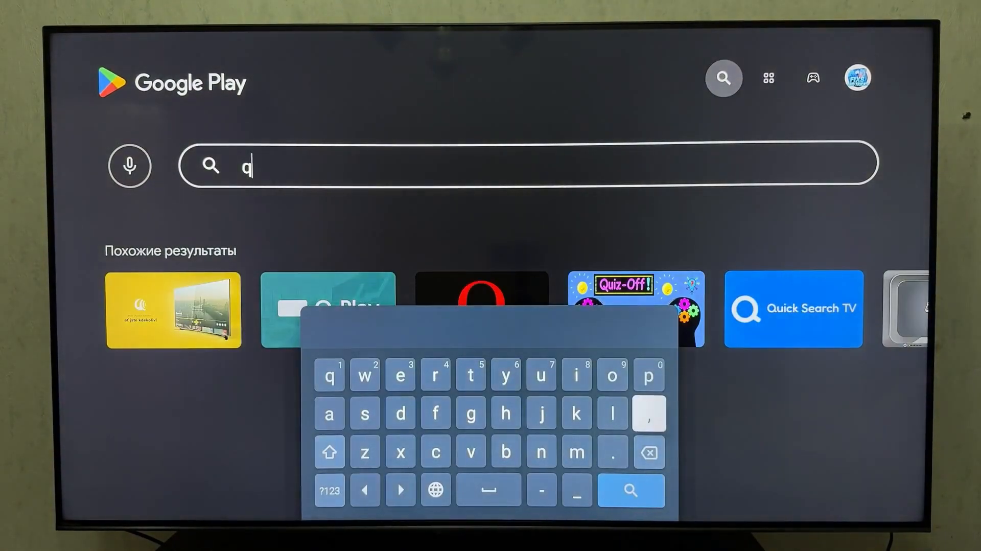
{"action": "left_click", "coordinate": [328, 413]}
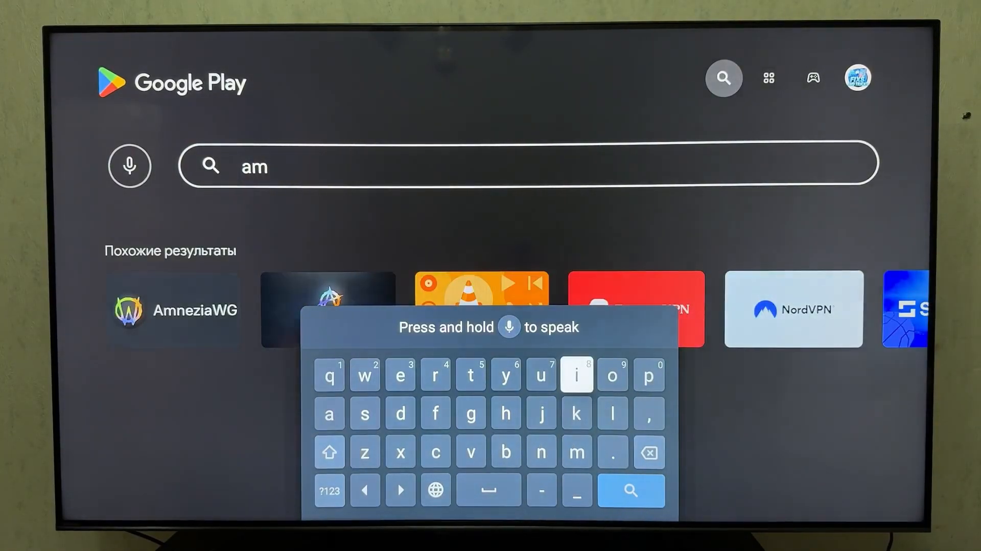
{"action": "mouse_move", "coordinate": [541, 451]}
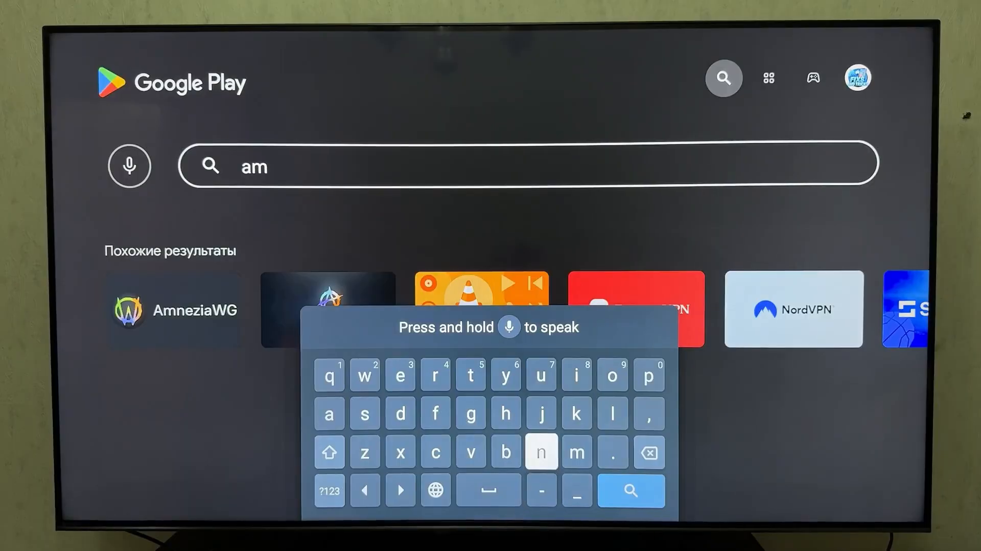
{"action": "type", "text": "n"}
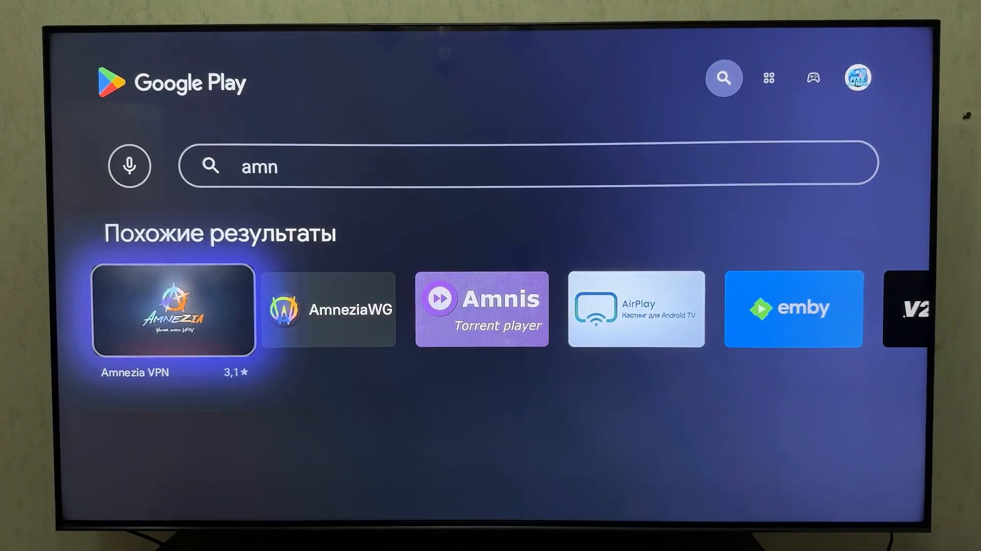
{"action": "scroll", "scroll_direction": "right", "scroll_amount": 3}
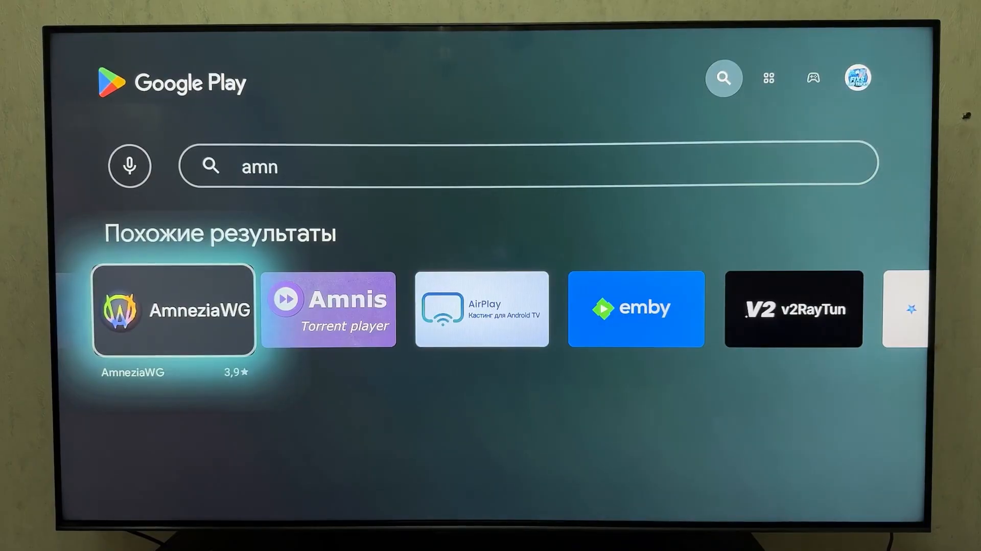
{"action": "left_click", "coordinate": [174, 309]}
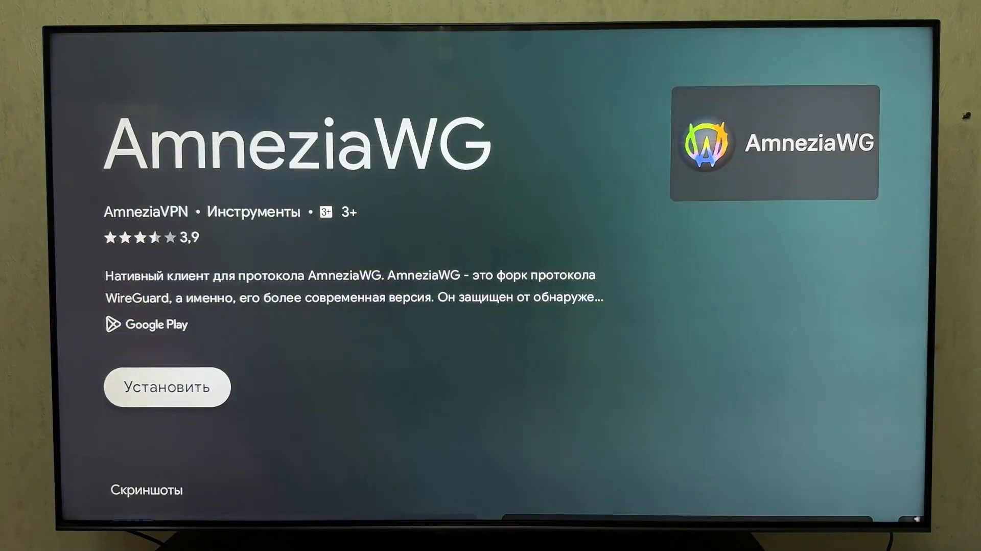
Install AmneziaWG and launch it, landing on the File Manager+ picker
{"action": "left_click", "coordinate": [167, 386]}
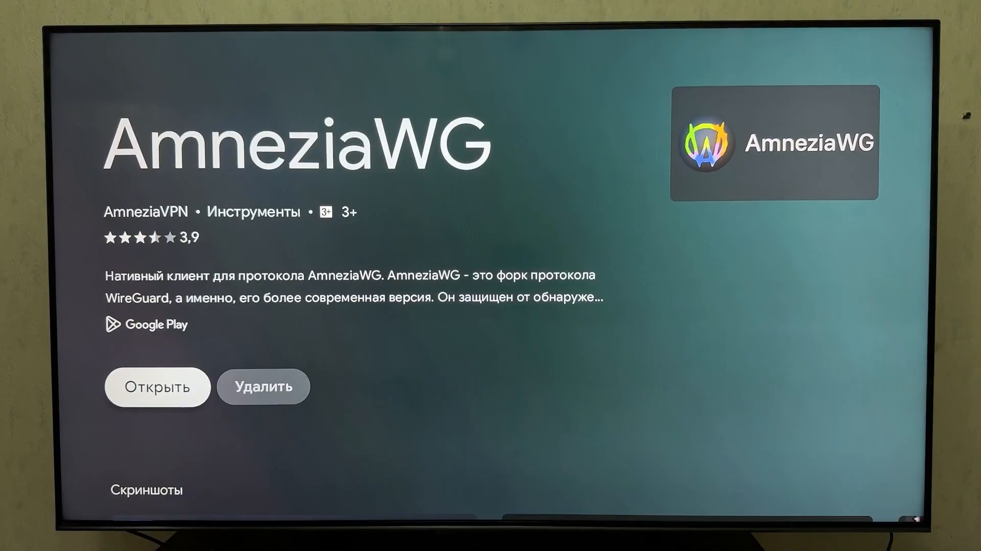
{"action": "left_click", "coordinate": [157, 386]}
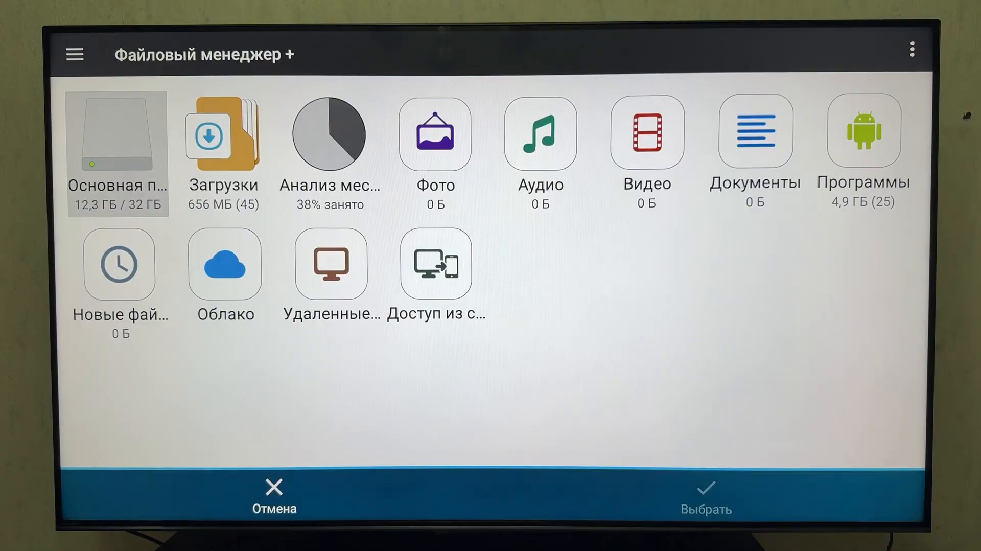
Back out of the picker to the home screen and launch BROWSER from the TV Apps row
{"action": "key", "text": "Back"}
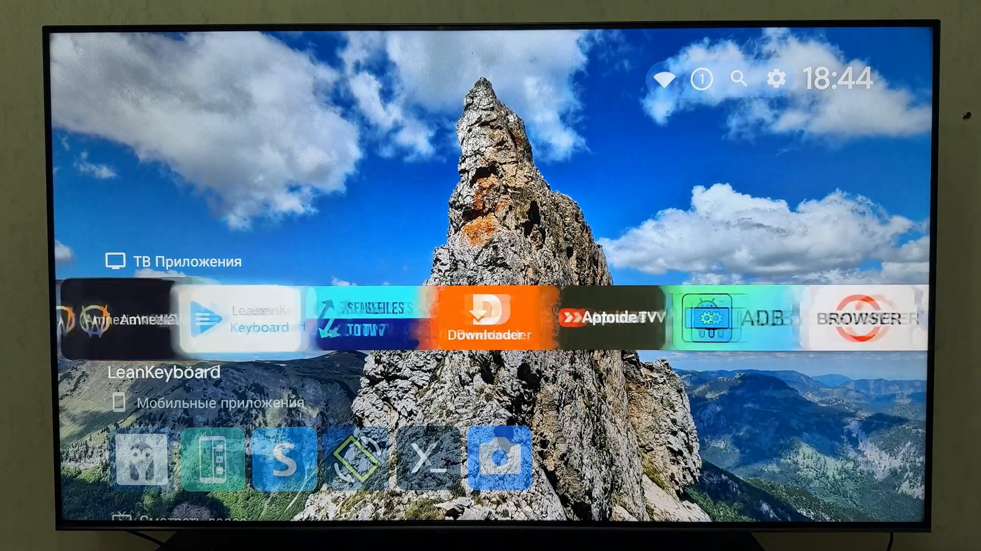
{"action": "scroll", "scroll_direction": "right", "scroll_amount": 3}
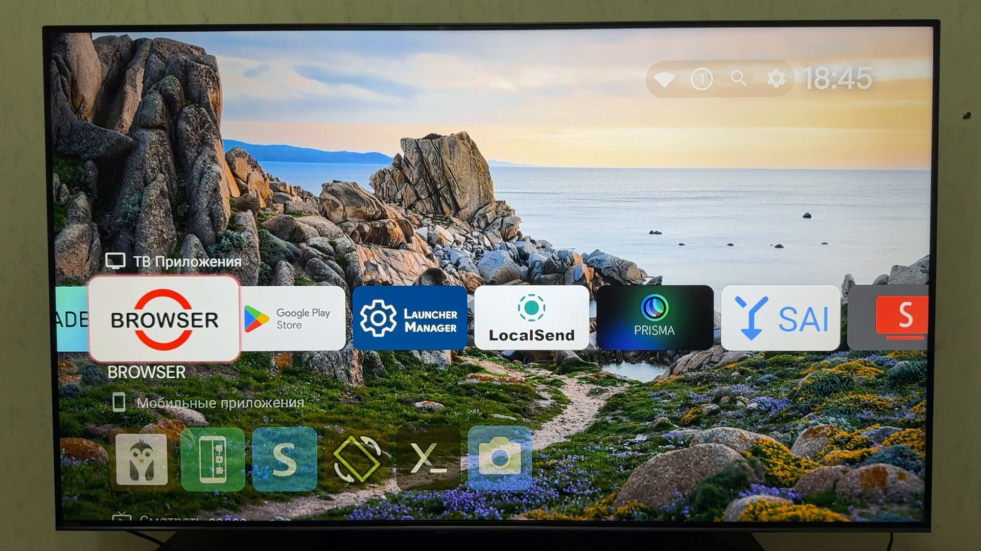
{"action": "left_click", "coordinate": [166, 318]}
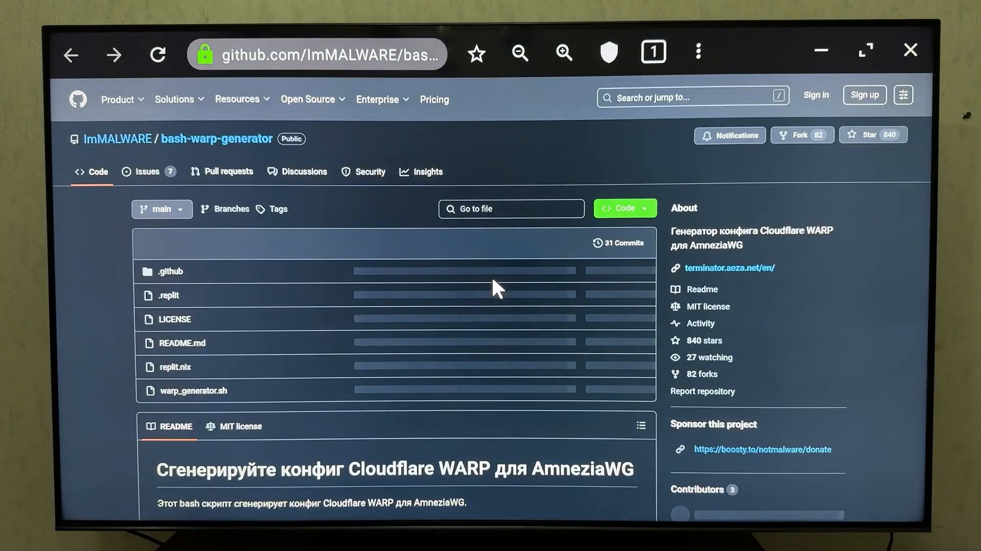
Scroll the bash-warp-generator README down to the Variant 1 terminator.aeza.net link
{"action": "scroll", "scroll_direction": "down", "scroll_amount": 3}
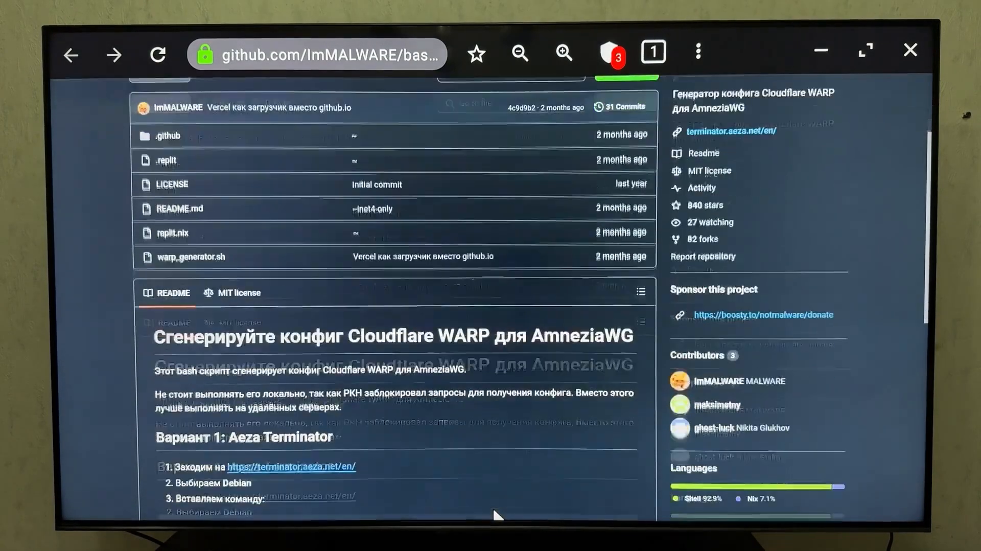
{"action": "scroll", "scroll_direction": "down", "scroll_amount": 3}
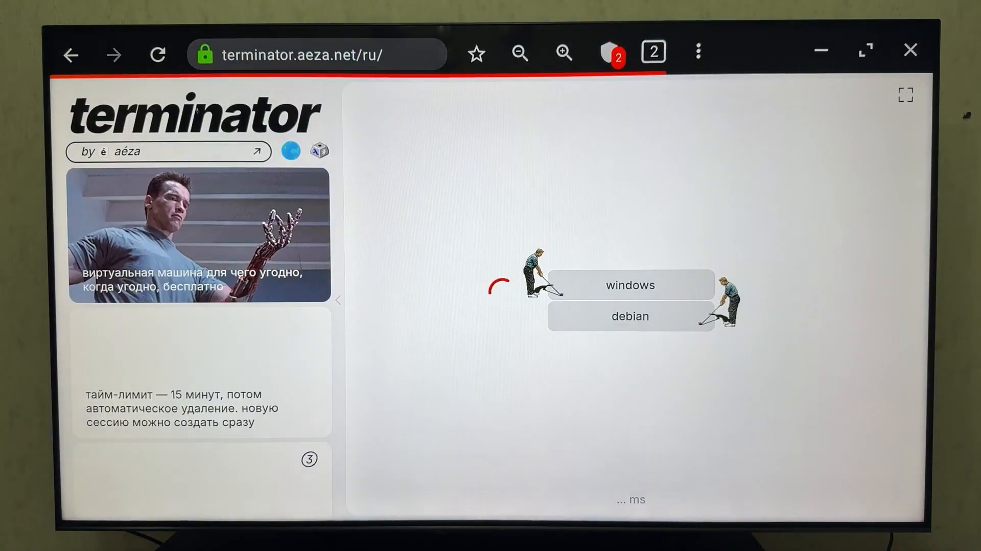
Start a Debian session and pass the 'Я не робот' check to generate the WARP config
{"action": "left_click", "coordinate": [630, 316]}
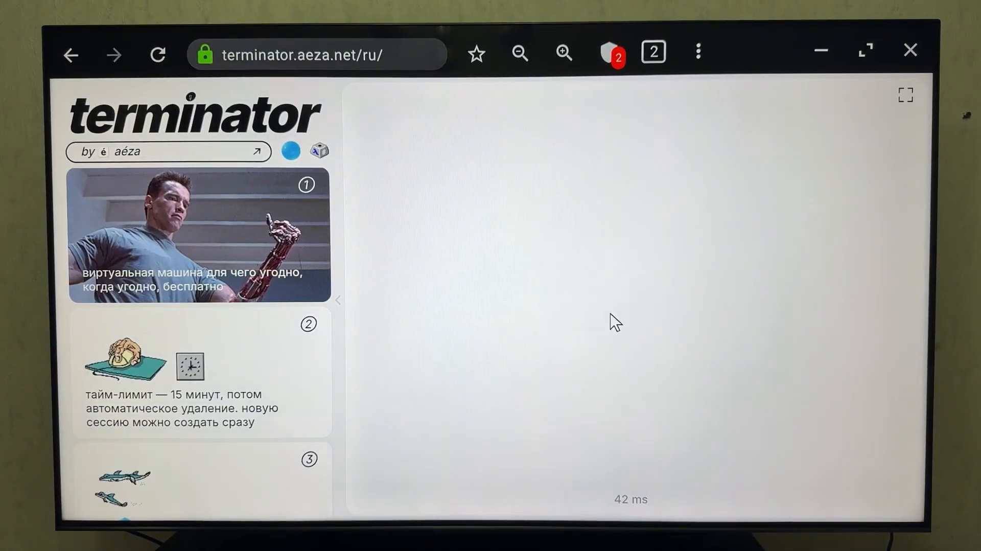
{"action": "left_click", "coordinate": [616, 320]}
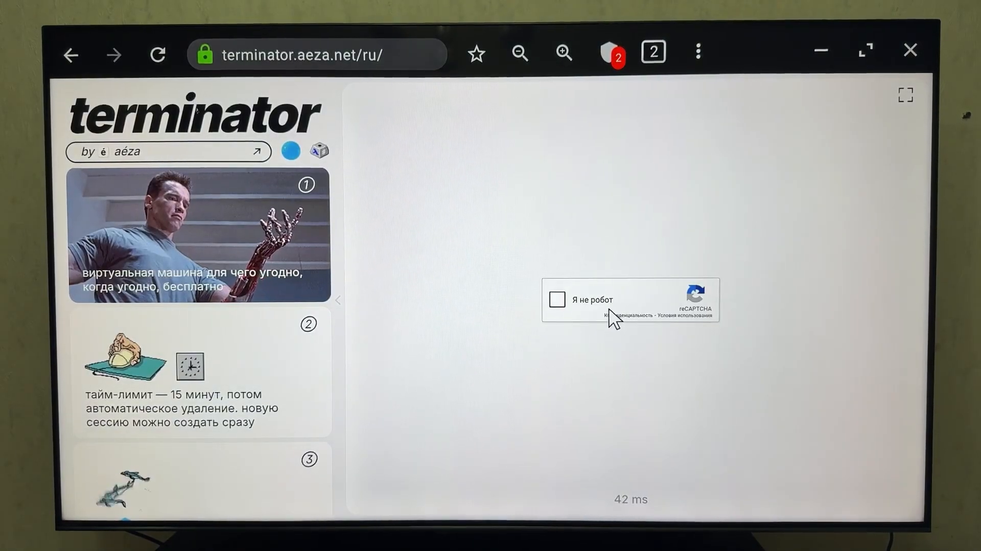
{"action": "left_click", "coordinate": [556, 299]}
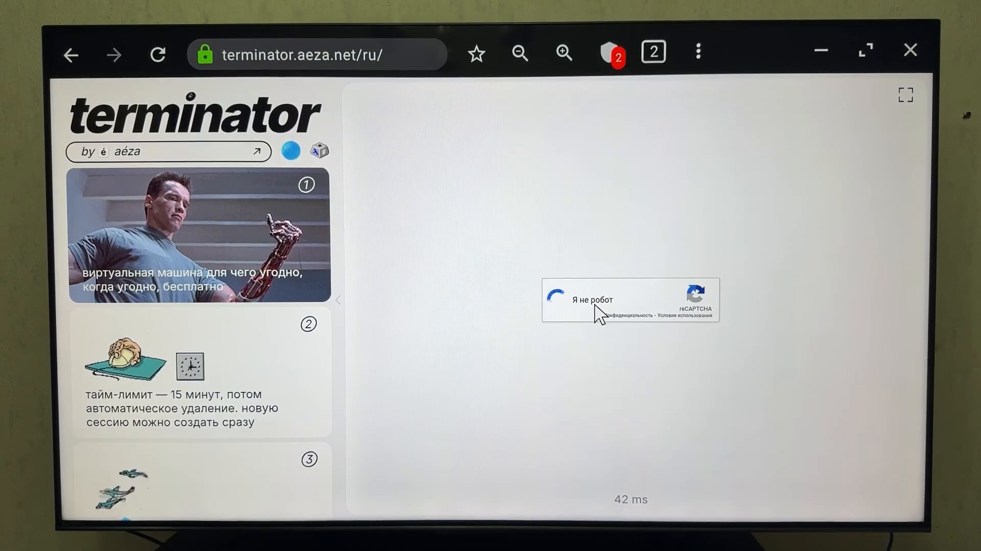
{"action": "left_click", "coordinate": [558, 299]}
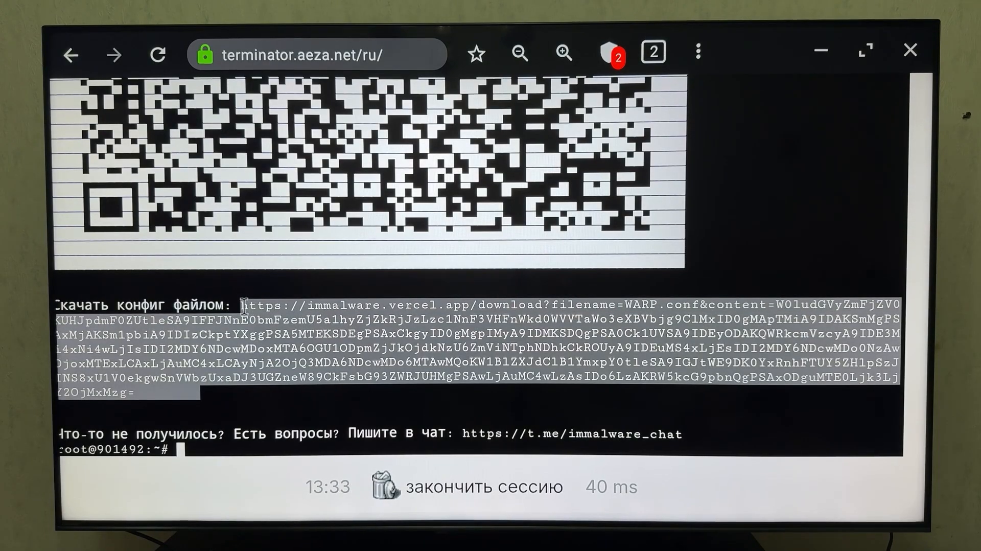
Paste the copied WARP.conf link into the address bar and go to it
{"action": "left_click", "coordinate": [318, 54]}
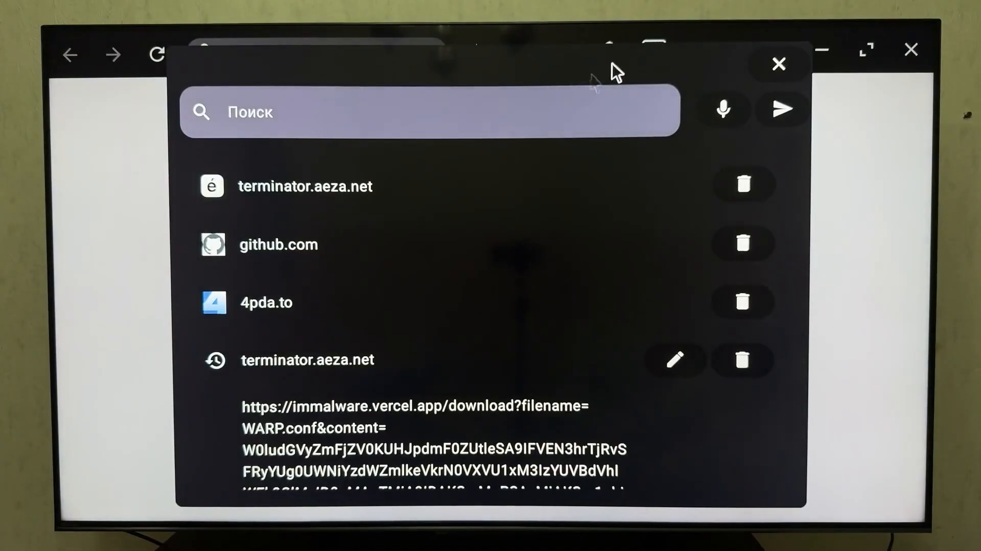
{"action": "right_click", "coordinate": [429, 112]}
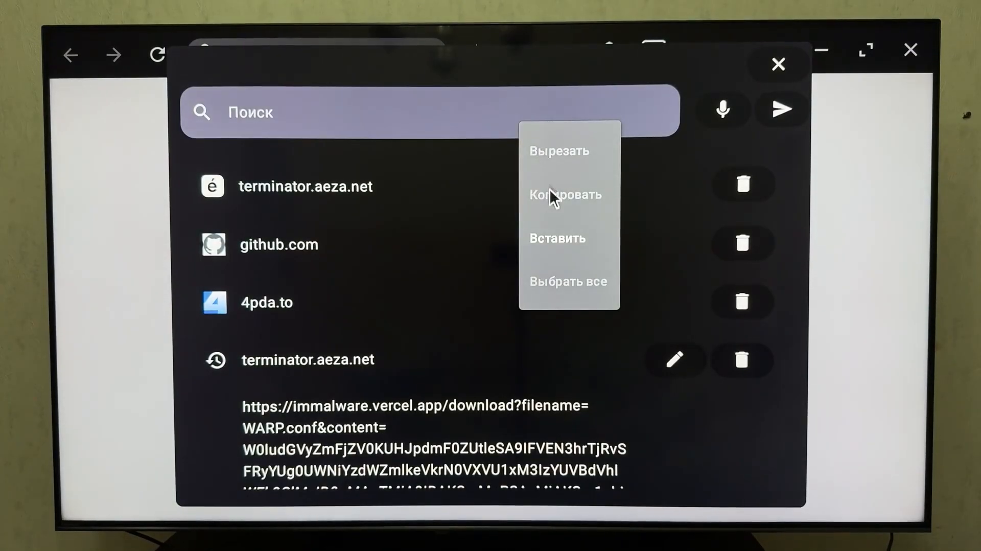
{"action": "left_click", "coordinate": [556, 239]}
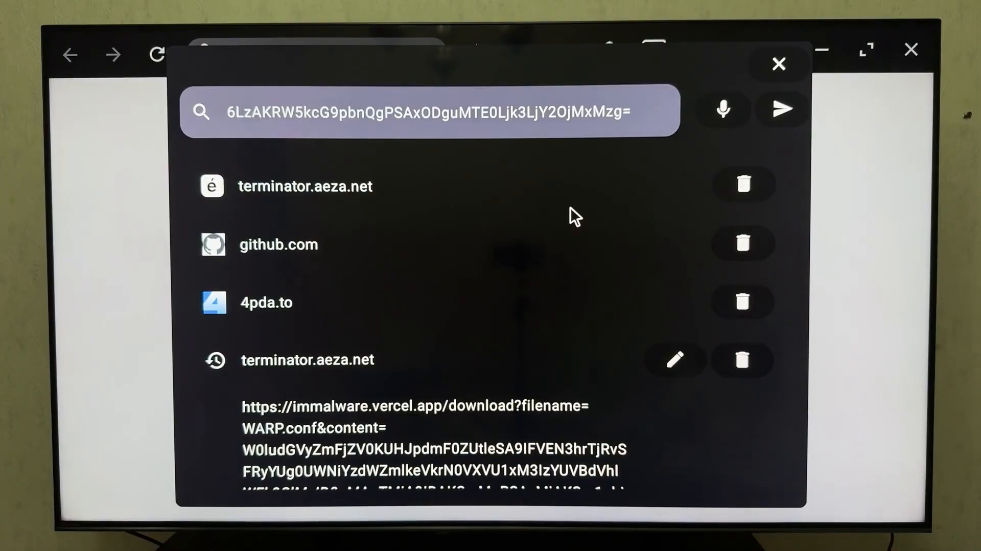
{"action": "left_click", "coordinate": [779, 63]}
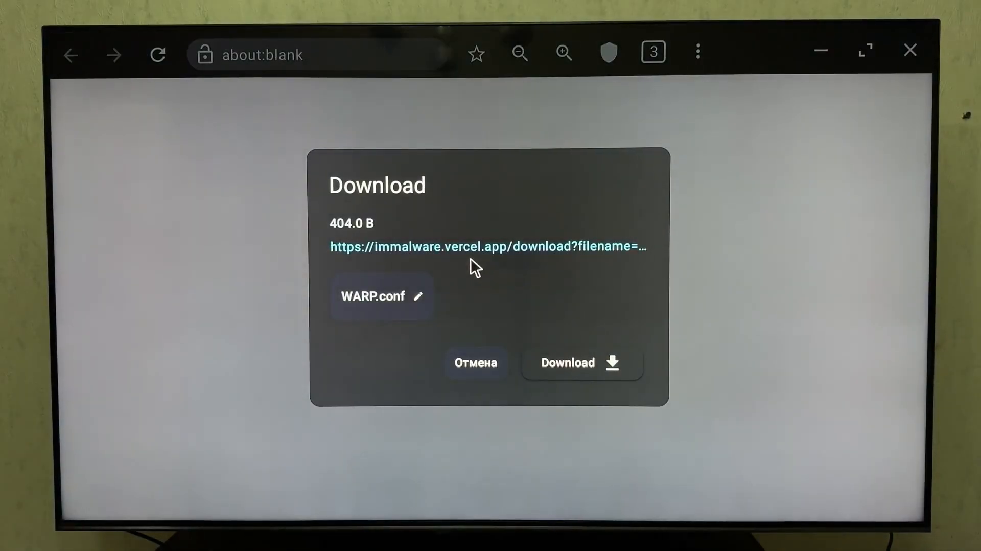
{"action": "mouse_move", "coordinate": [501, 351]}
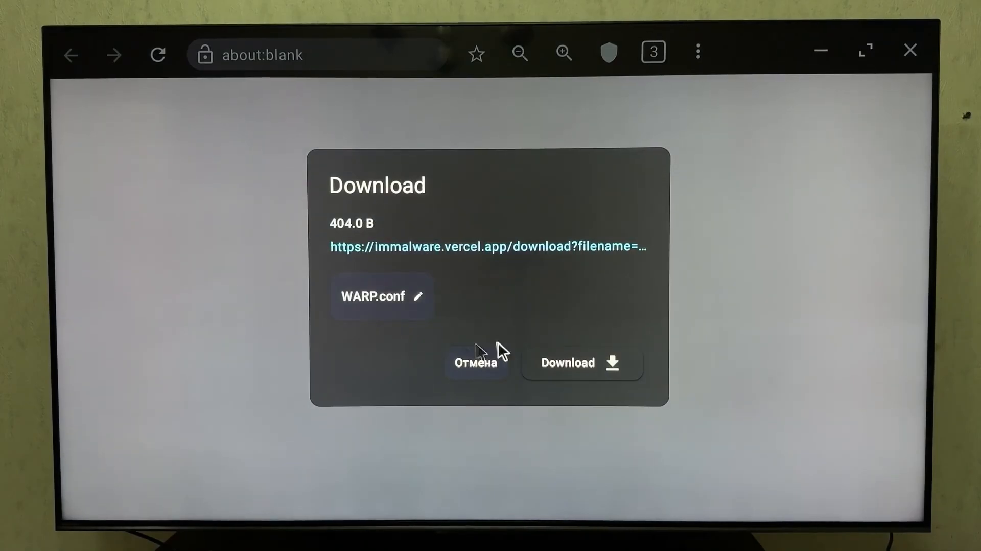
Download the 404-byte WARP.conf file to Загрузки
{"action": "left_click", "coordinate": [581, 362]}
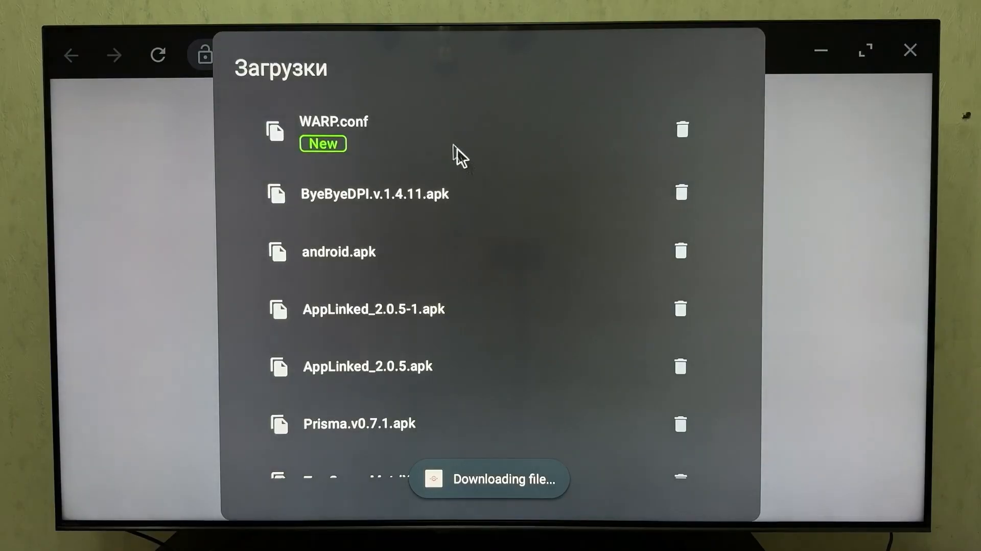
{"action": "mouse_move", "coordinate": [495, 104]}
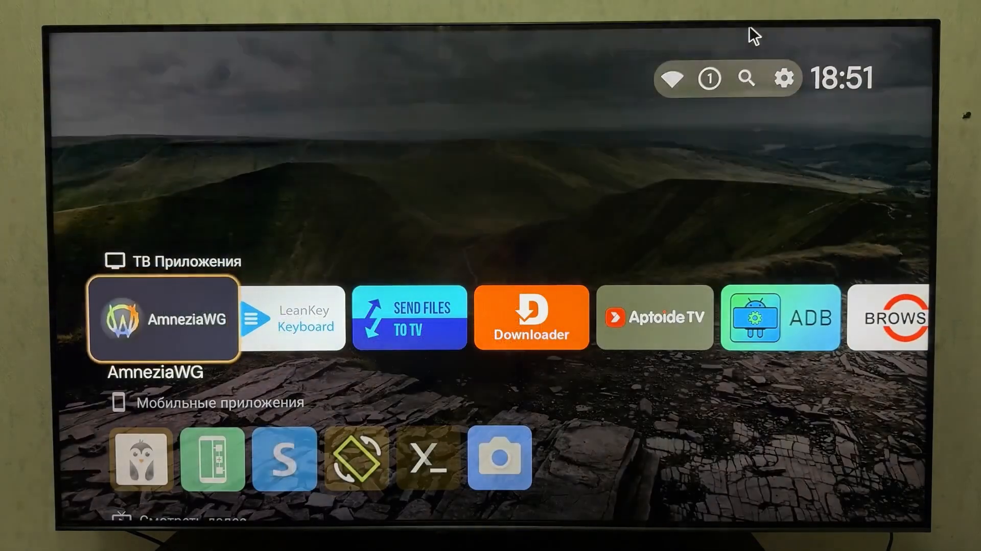
Launch AmneziaWG, start adding a tunnel, and navigate the picker into Загрузки
{"action": "left_click", "coordinate": [163, 317]}
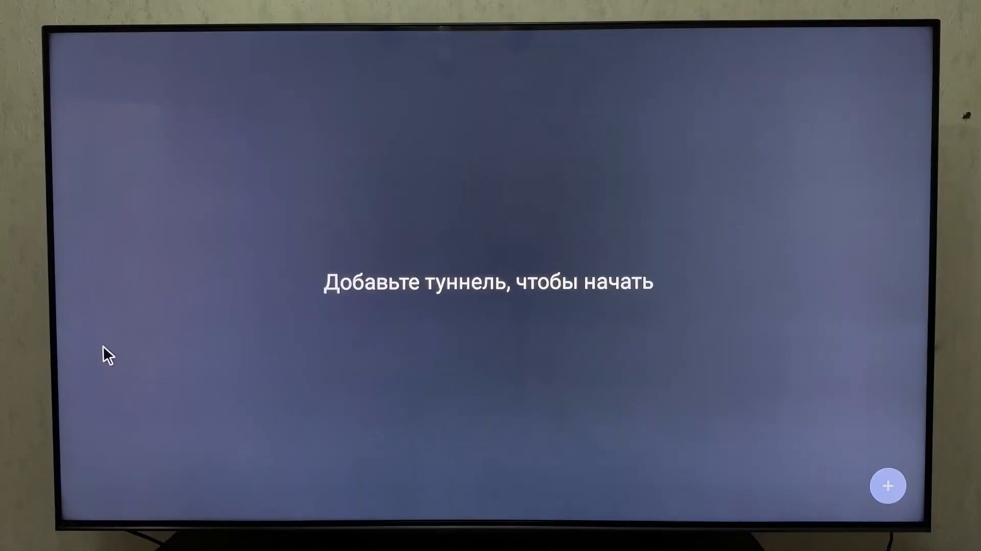
{"action": "left_click", "coordinate": [887, 486]}
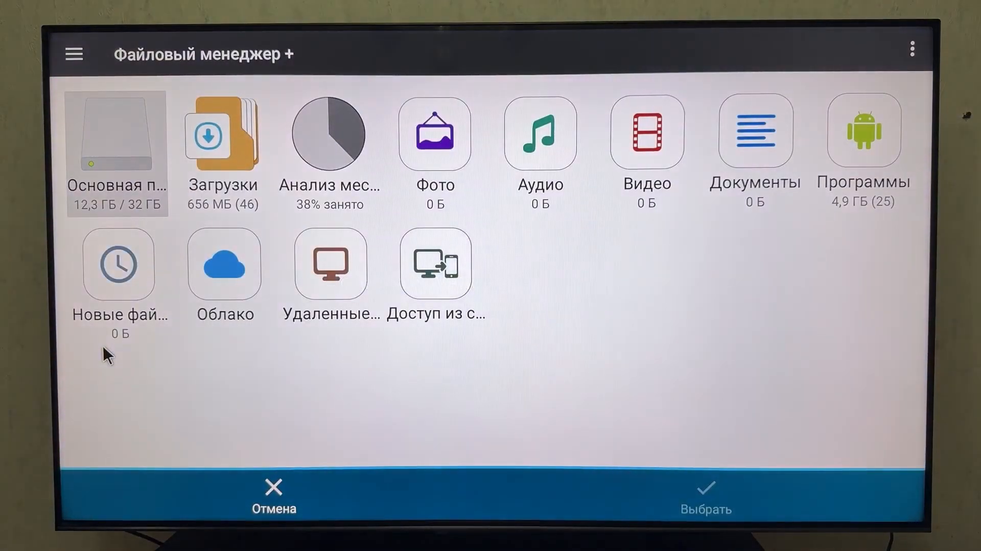
{"action": "left_click", "coordinate": [222, 132]}
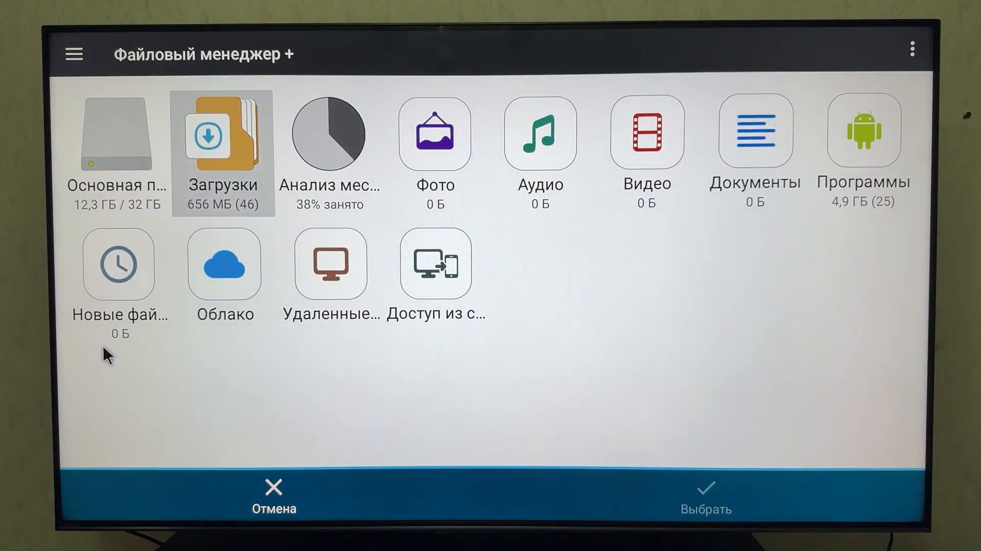
{"action": "left_click", "coordinate": [223, 132]}
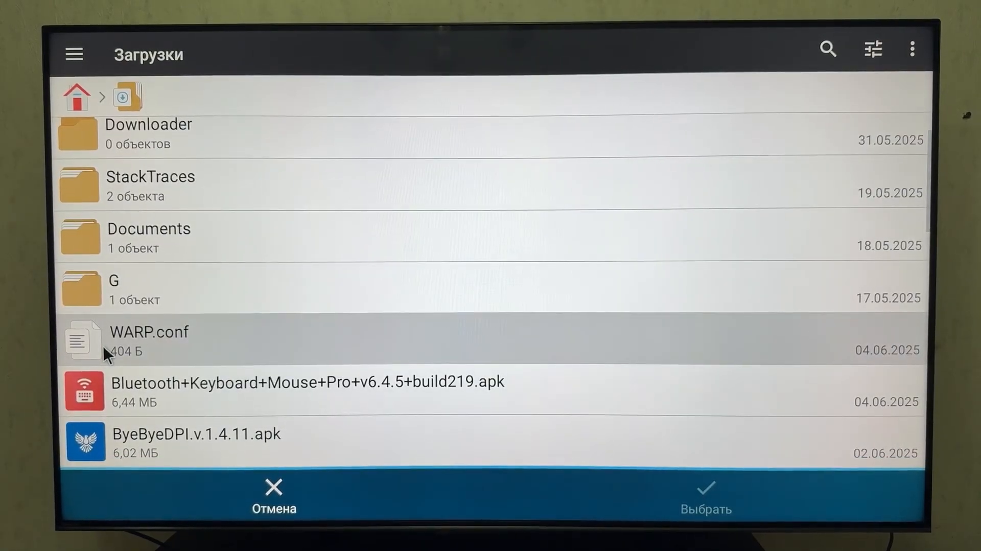
Import WARP.conf as the WARP tunnel and approve the VPN connection so it goes active
{"action": "left_click", "coordinate": [147, 340]}
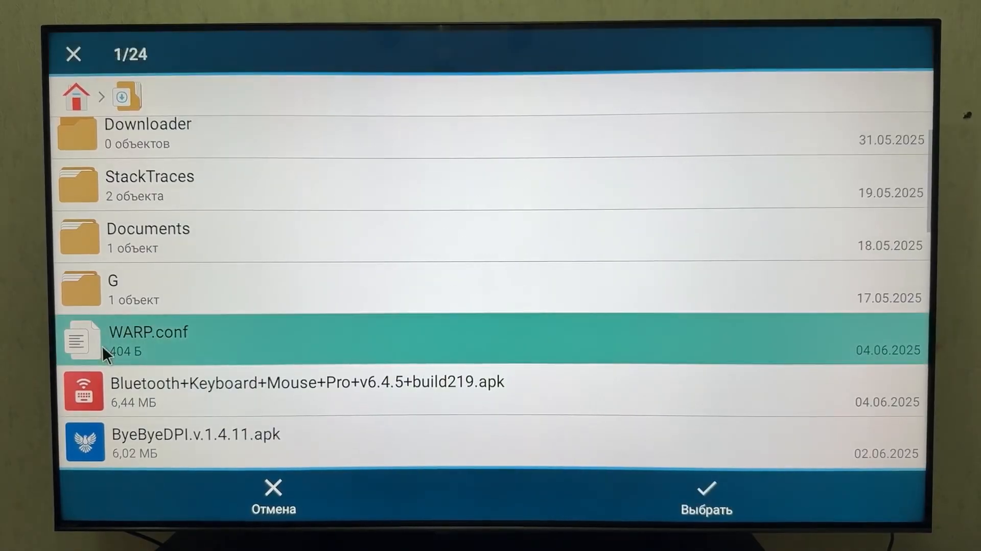
{"action": "scroll", "scroll_direction": "down", "scroll_amount": 3}
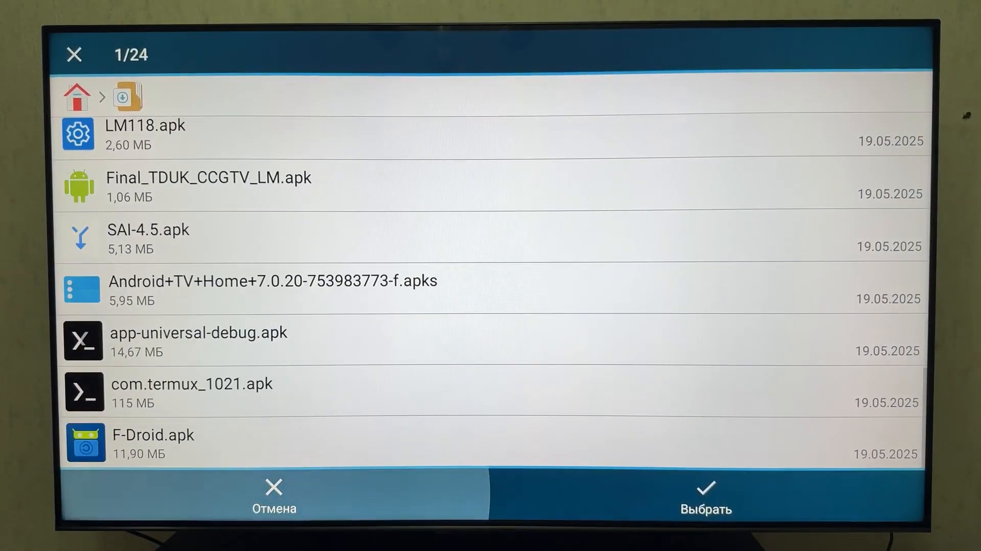
{"action": "left_click", "coordinate": [705, 495]}
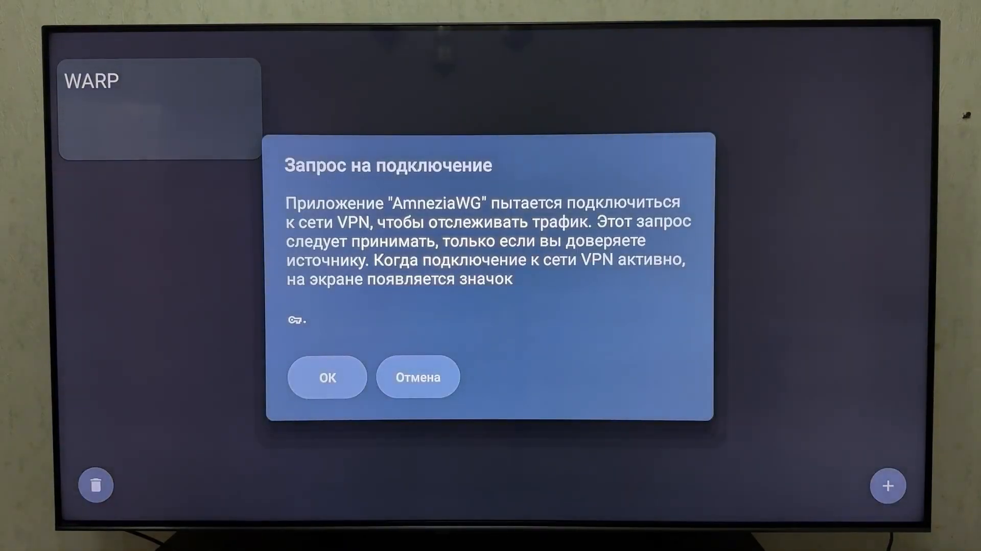
{"action": "left_click", "coordinate": [327, 377]}
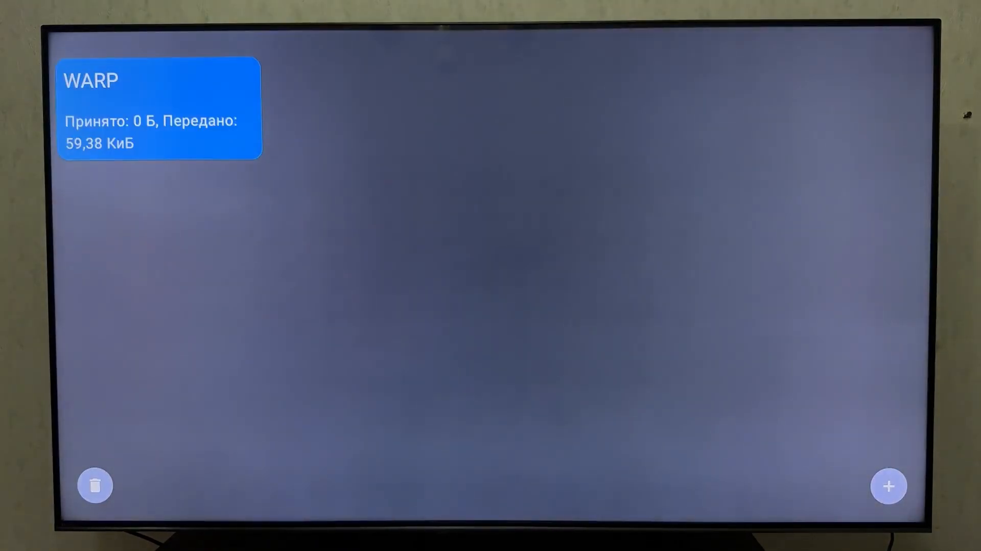